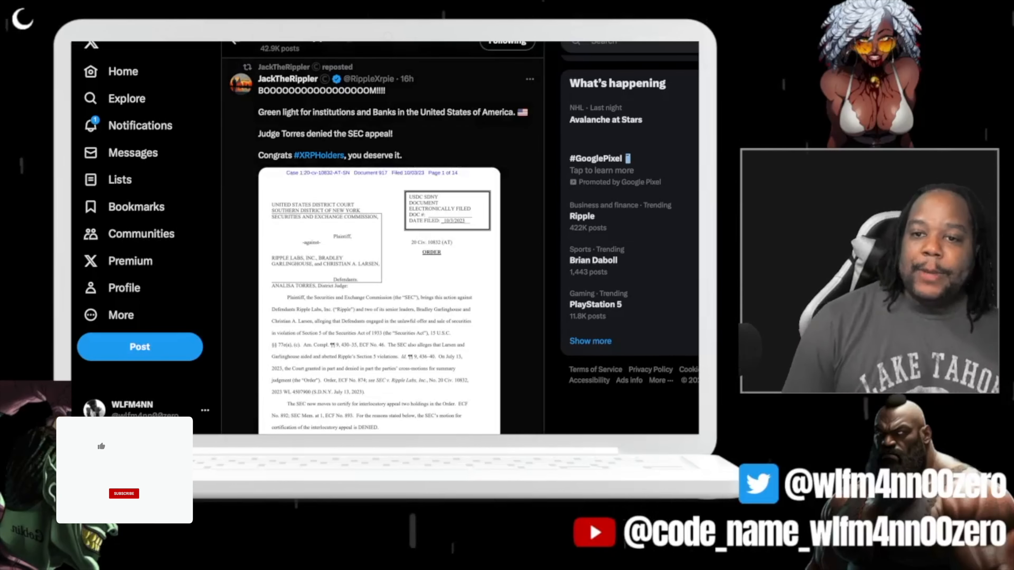
# Move down the feed to JackTheRipple's 'Settlement Incoming! #XRP' post with the court order's conclusion page.
pyautogui.click(101, 447)
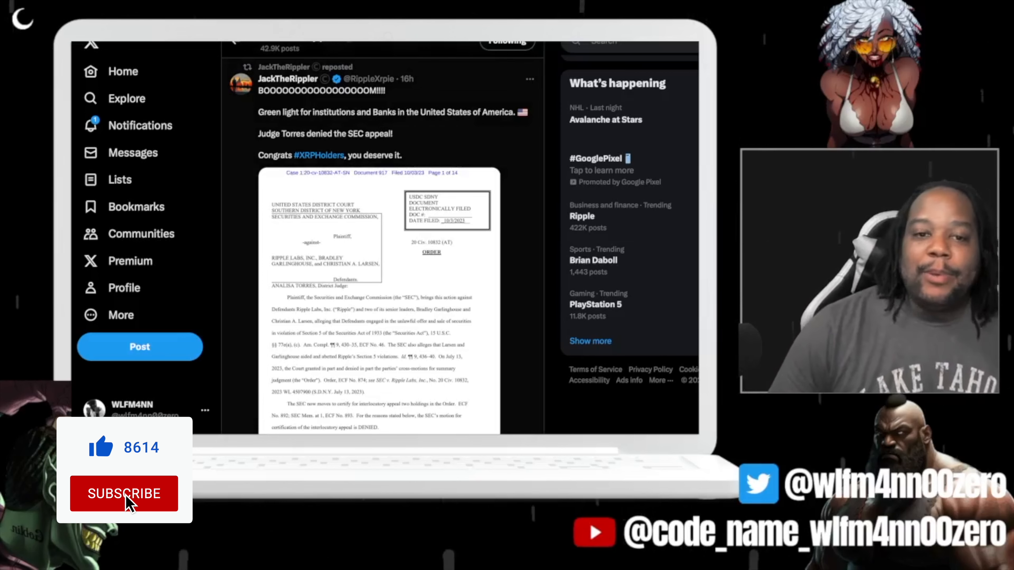
pyautogui.click(124, 494)
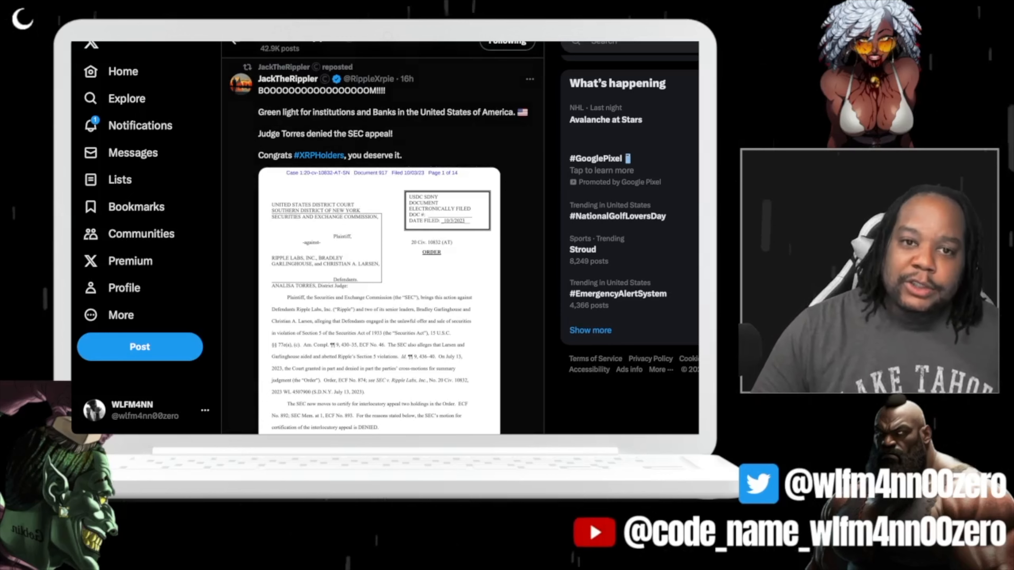
pyautogui.scroll(-3)
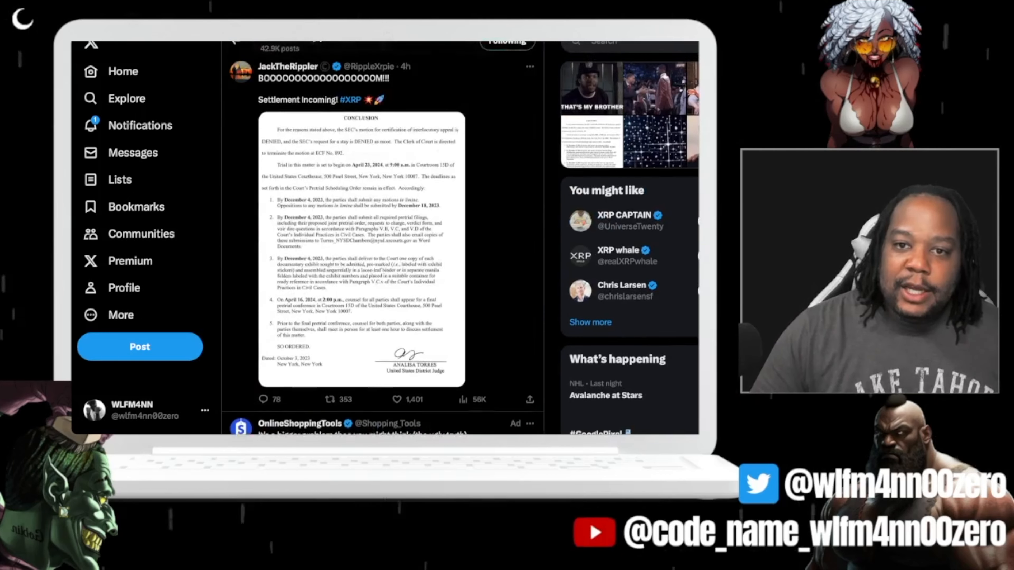